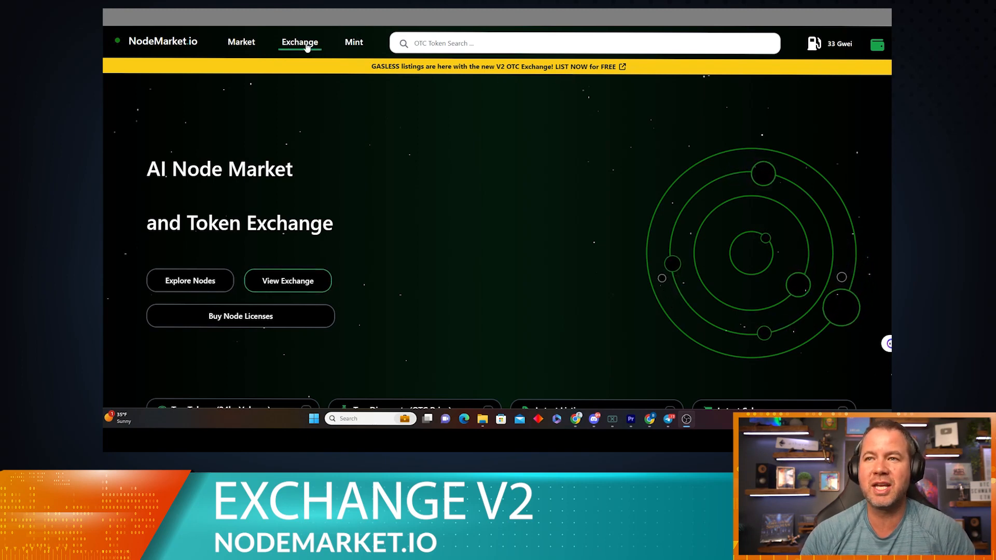
Step: Open the Exchange page and scroll to the token table of prices and volumes
{"action": "left_click", "coordinate": [300, 43]}
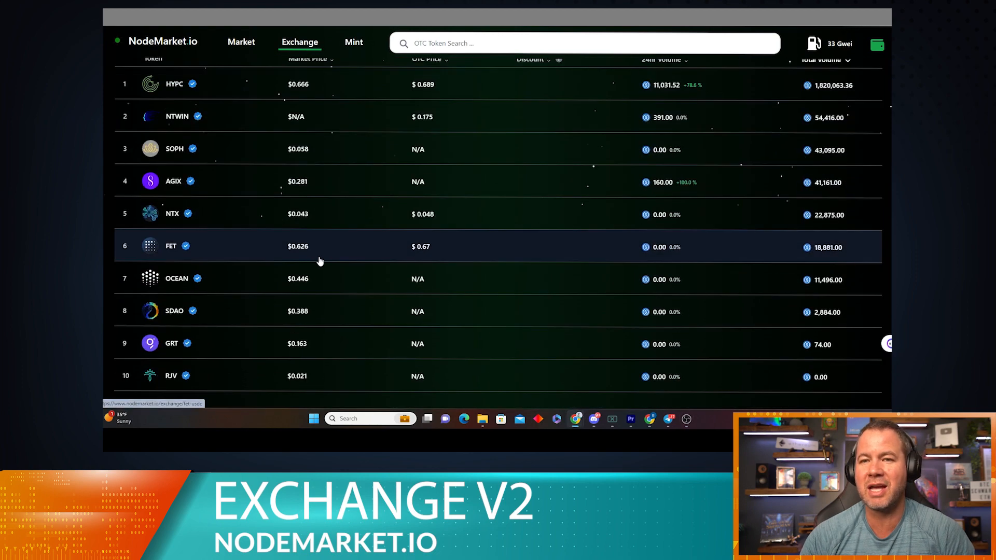
{"action": "scroll", "scroll_direction": "down", "scroll_amount": 3}
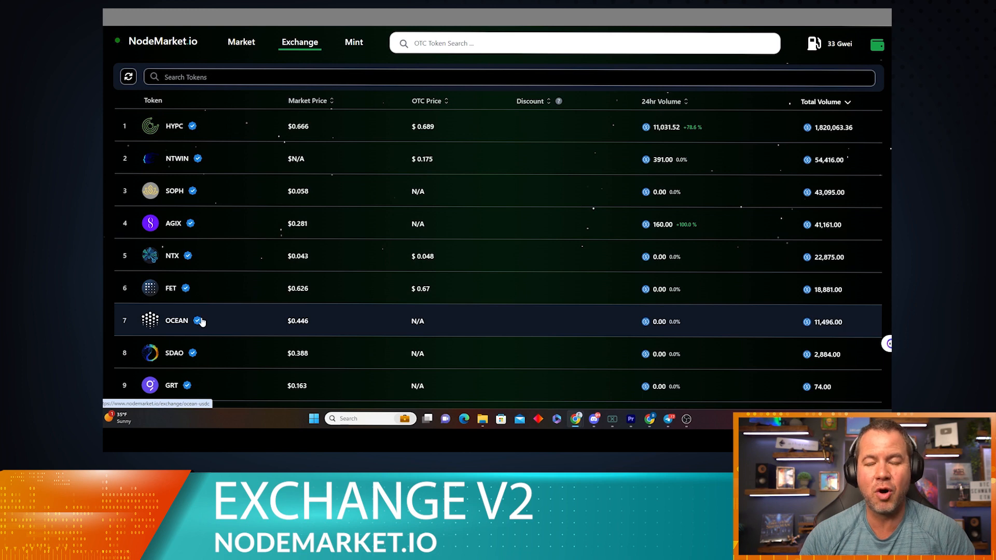
{"action": "mouse_move", "coordinate": [208, 255]}
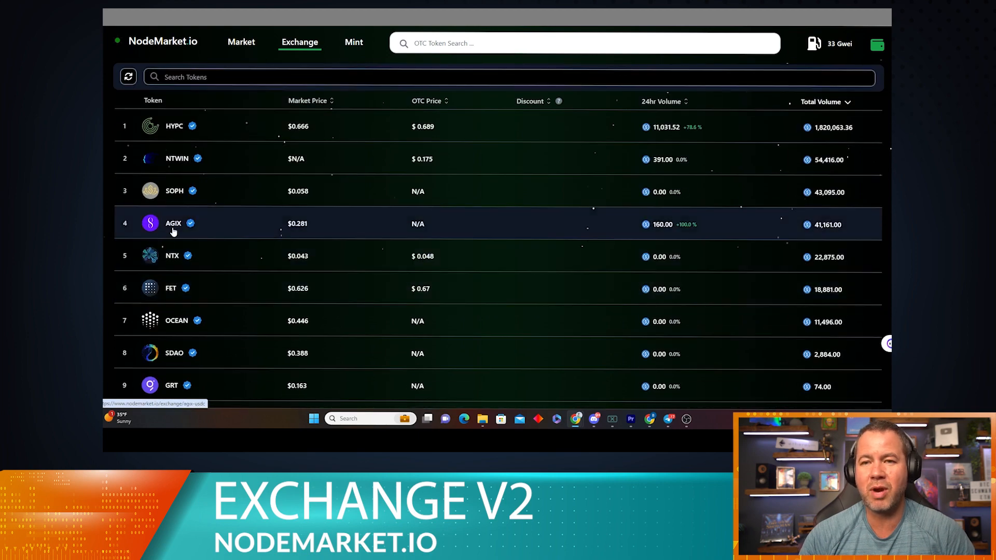
Step: Open the AGIX token's AGIX/USDC trading page with chart and order book
{"action": "left_click", "coordinate": [173, 223]}
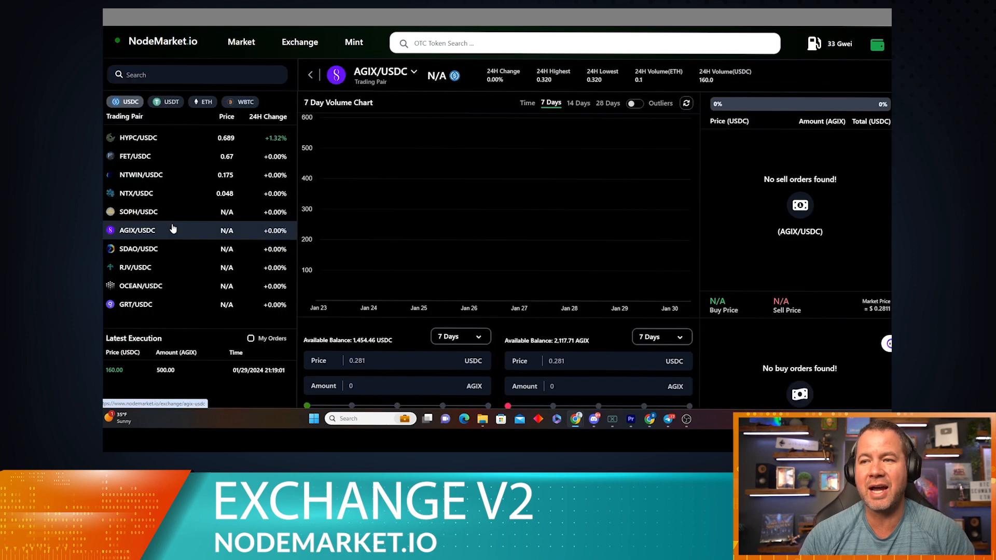
{"action": "scroll", "scroll_direction": "down", "scroll_amount": 3}
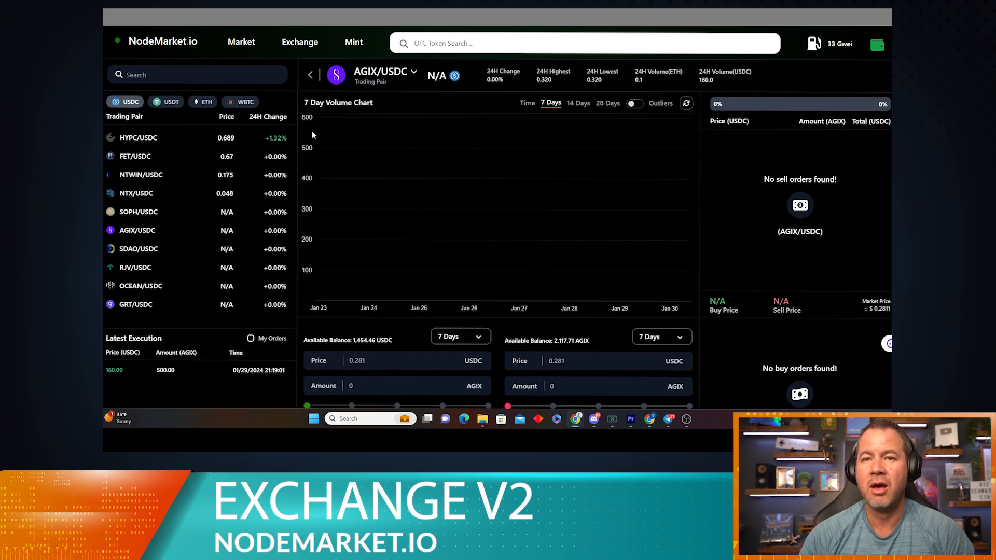
{"action": "mouse_move", "coordinate": [167, 213]}
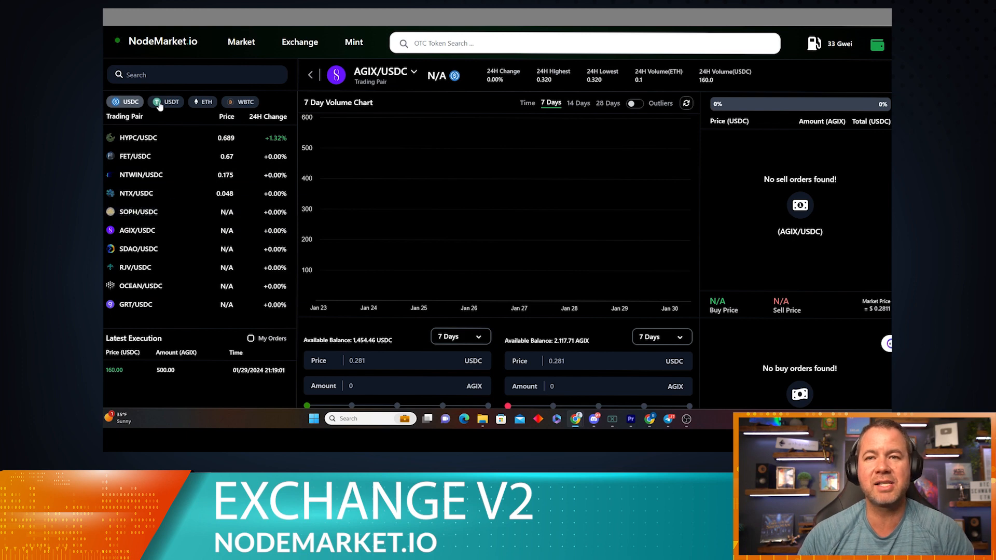
{"action": "mouse_move", "coordinate": [239, 109]}
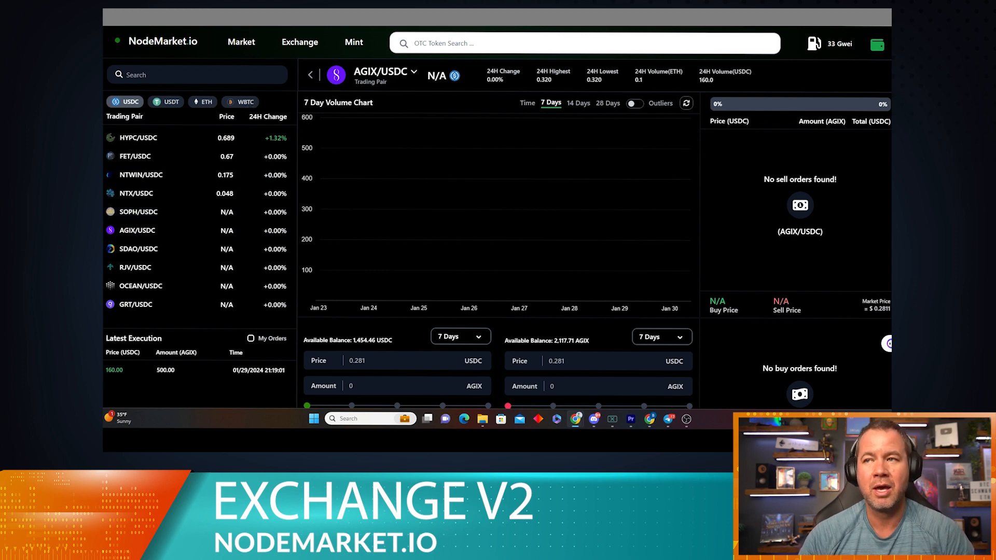
{"action": "left_click", "coordinate": [381, 71]}
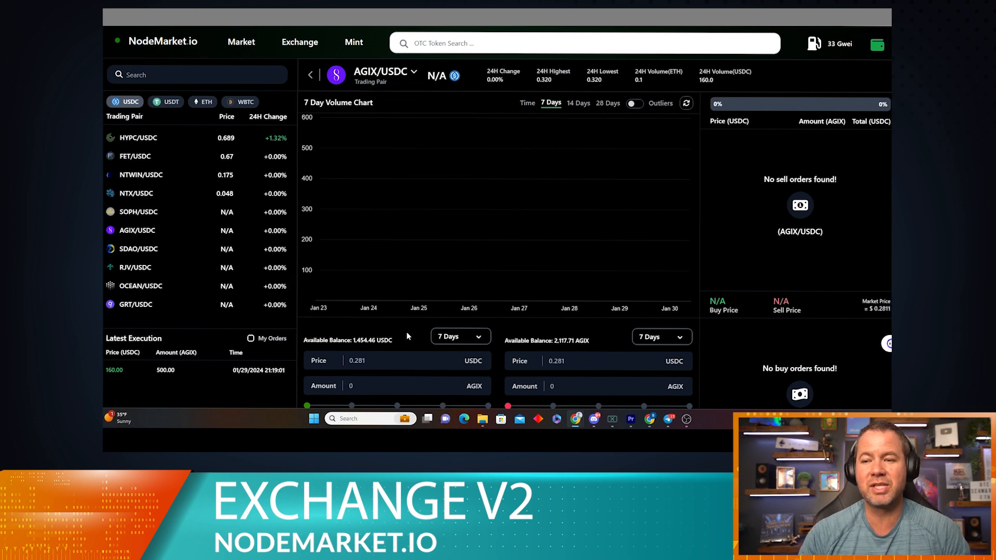
Step: Fill the sell form with price 0.33 USDC and amount 2000 AGIX
{"action": "scroll", "scroll_direction": "down", "scroll_amount": 3}
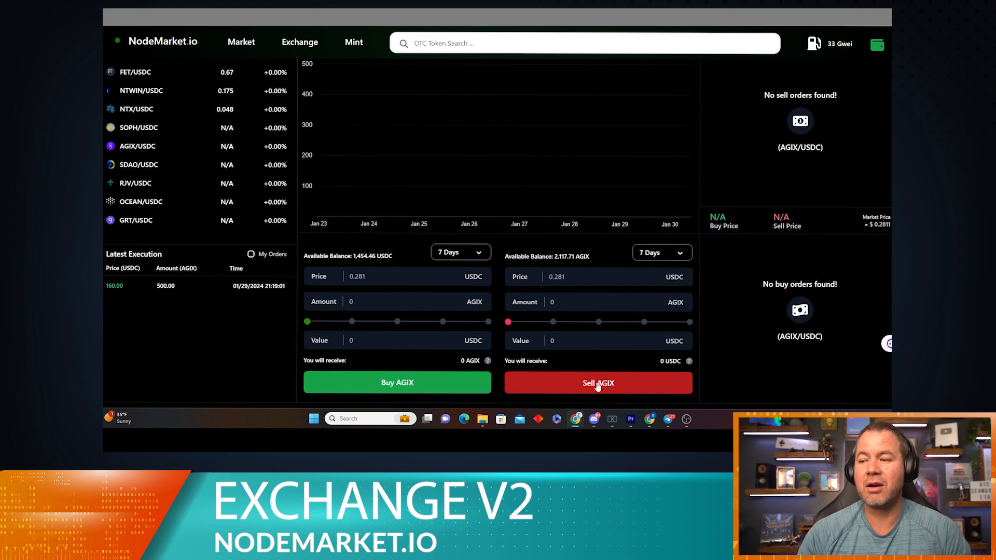
{"action": "mouse_move", "coordinate": [601, 375]}
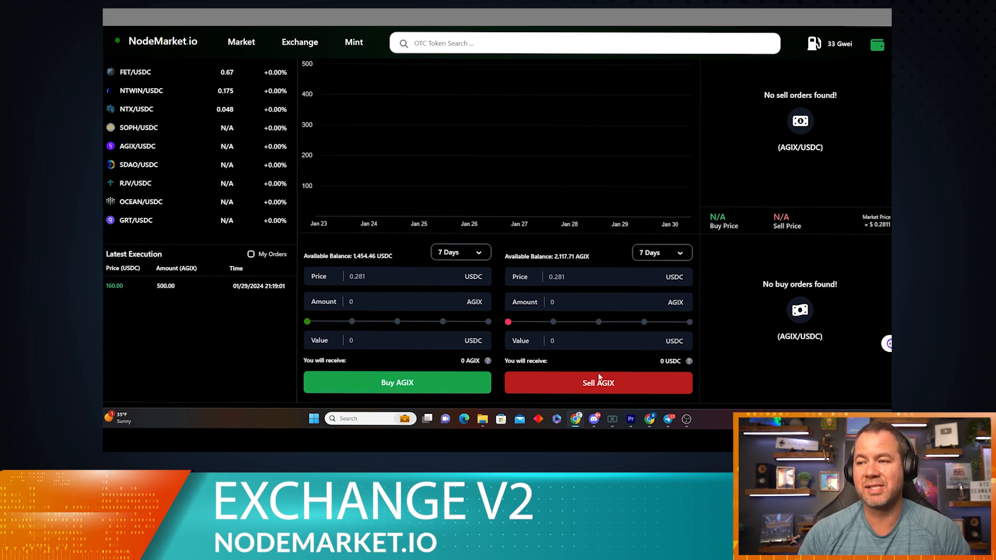
{"action": "mouse_move", "coordinate": [360, 362]}
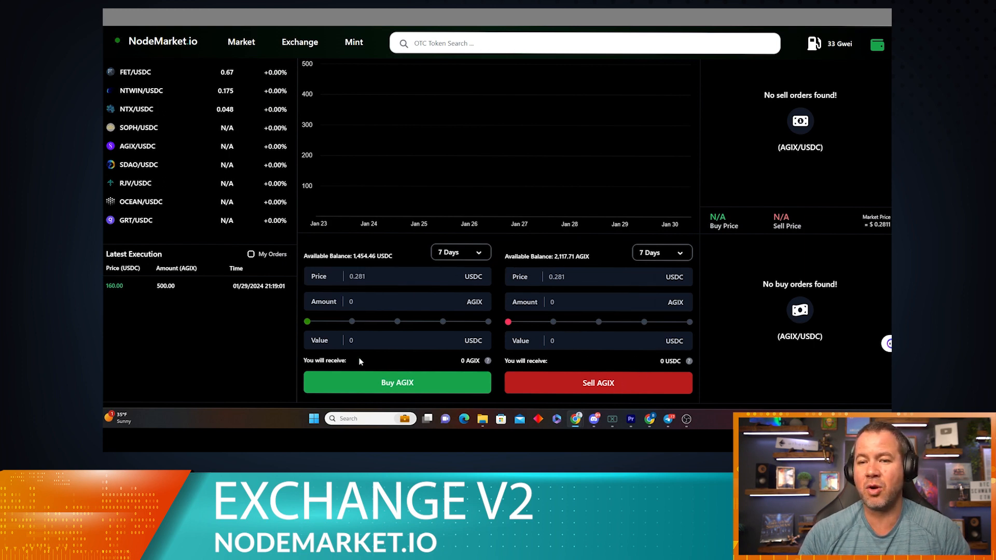
{"action": "mouse_move", "coordinate": [437, 369]}
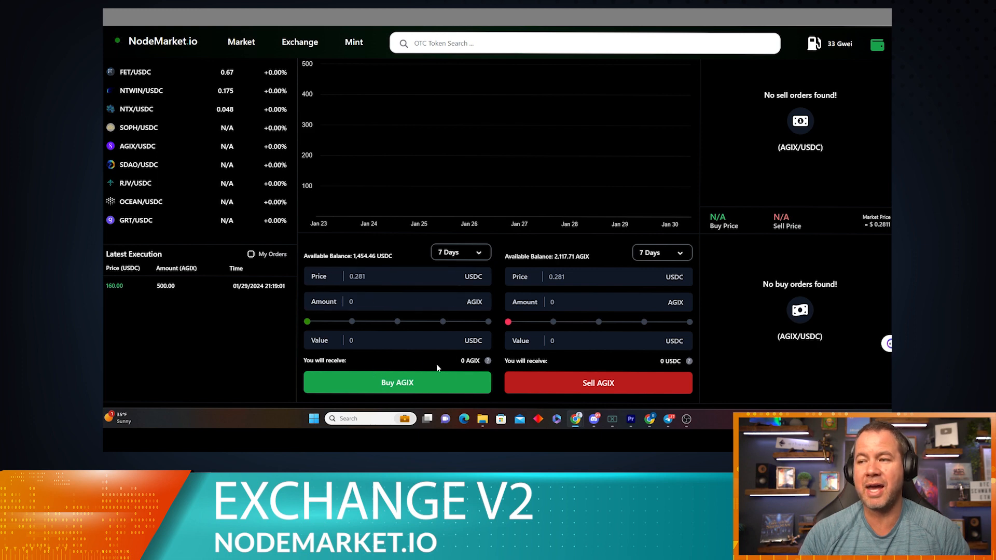
{"action": "left_click", "coordinate": [597, 277]}
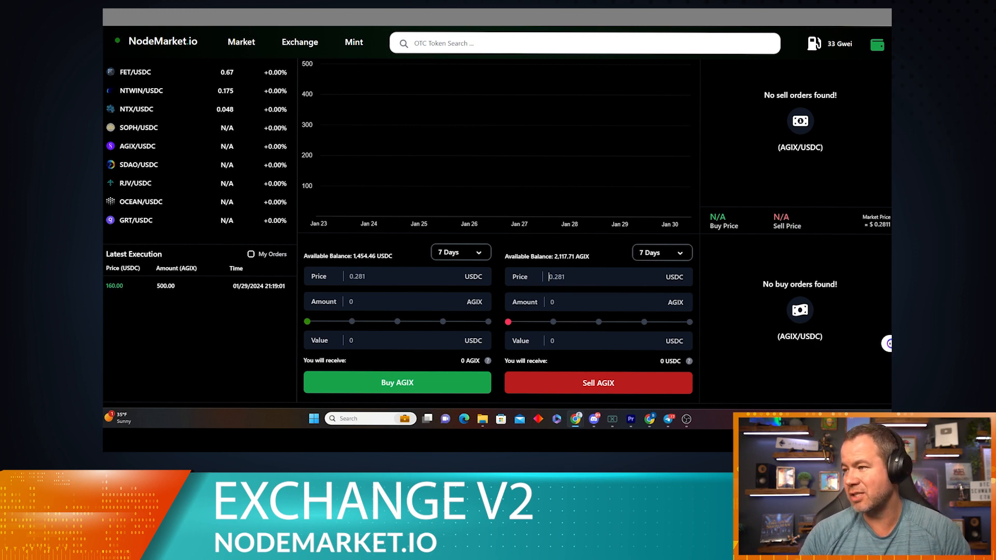
{"action": "left_click", "coordinate": [598, 277]}
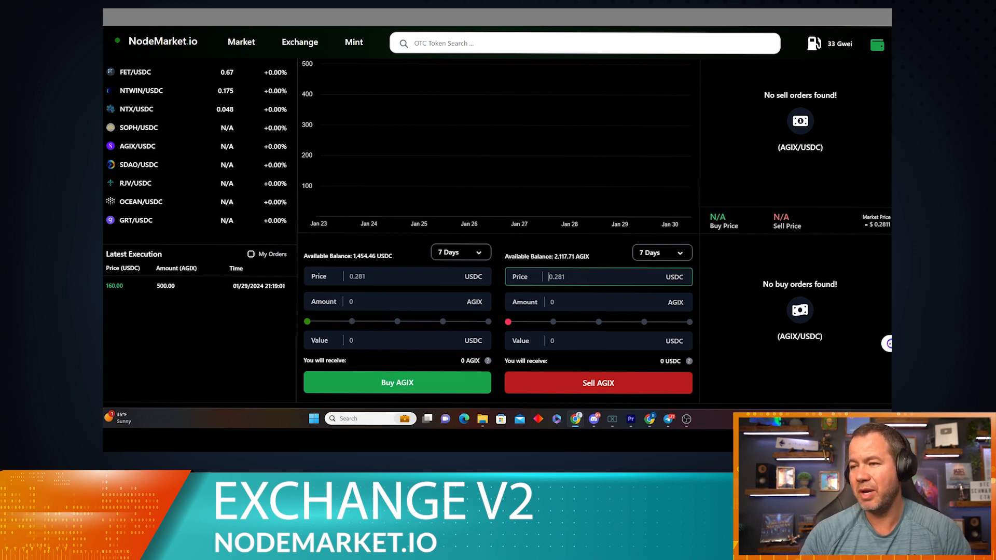
{"action": "type", "text": "0.33"}
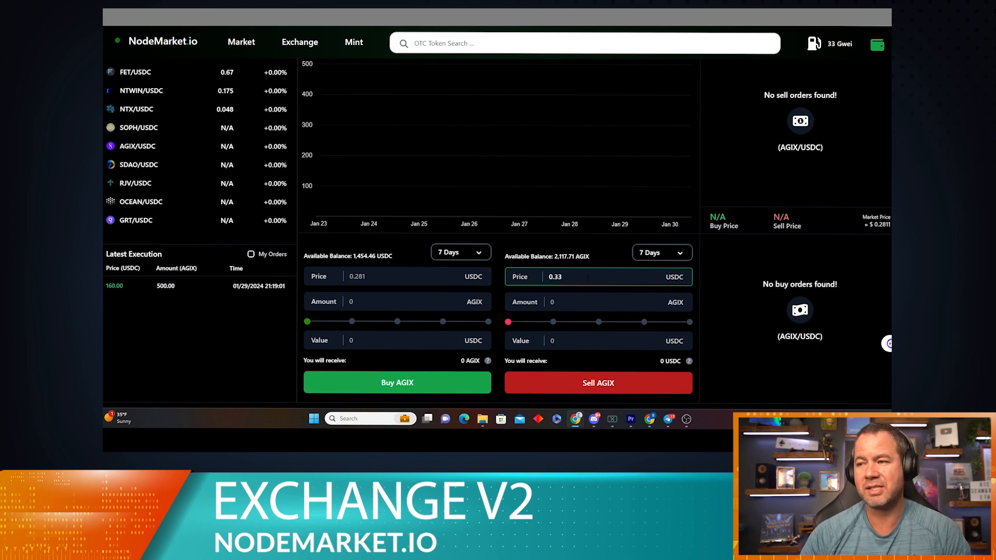
{"action": "left_click", "coordinate": [598, 302]}
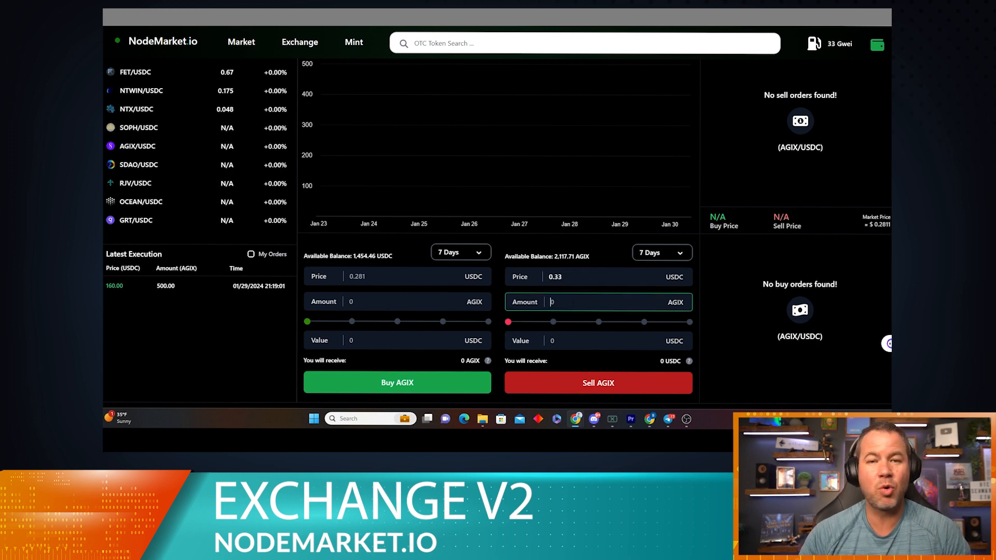
{"action": "type", "text": "2"}
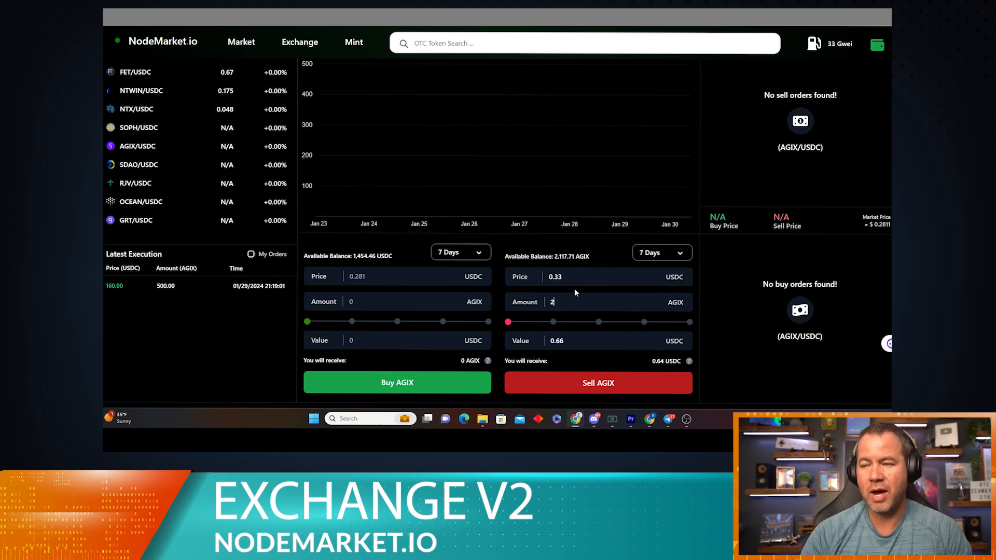
{"action": "type", "text": "000"}
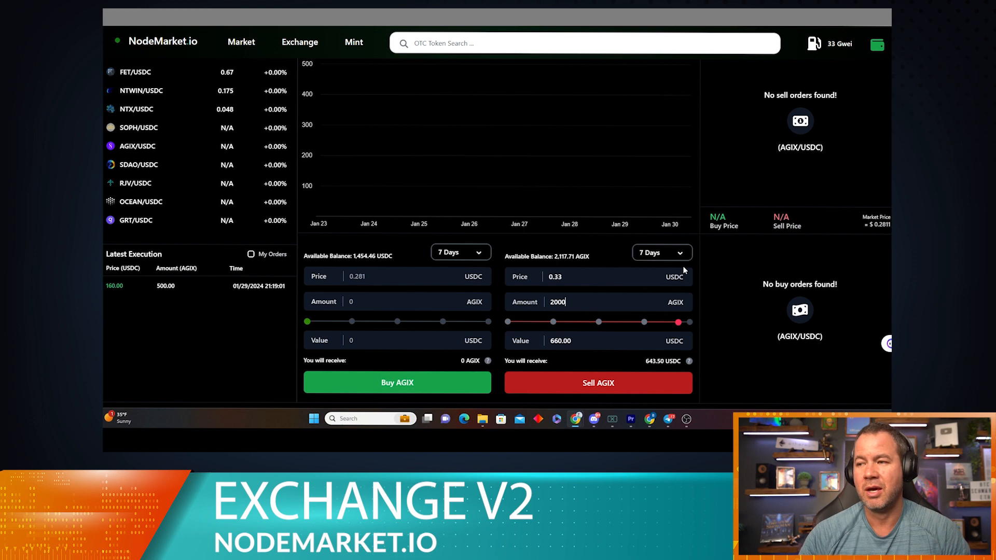
{"action": "mouse_move", "coordinate": [634, 378]}
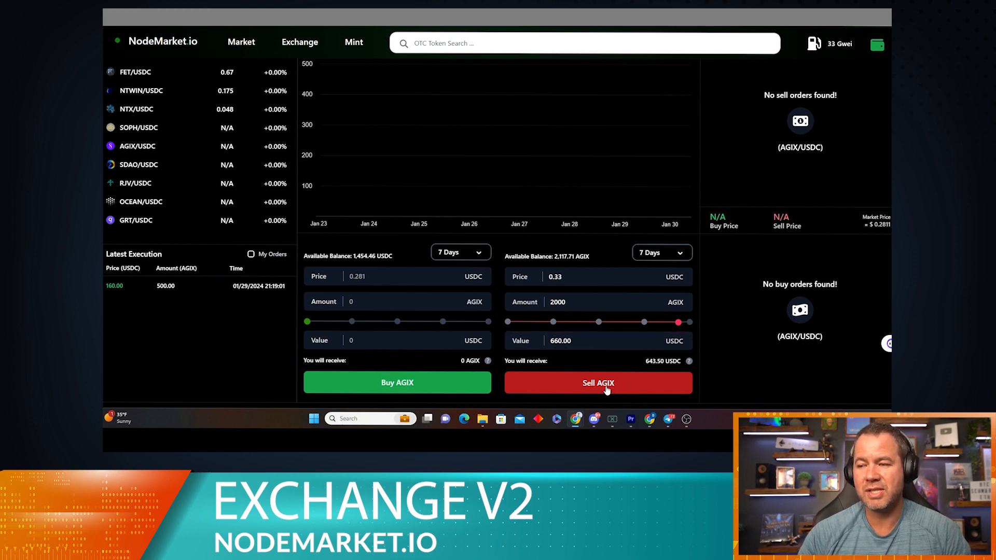
Step: Submit the 2,000 AGIX sell at 0.33 USDC and confirm List Order
{"action": "left_click", "coordinate": [598, 383]}
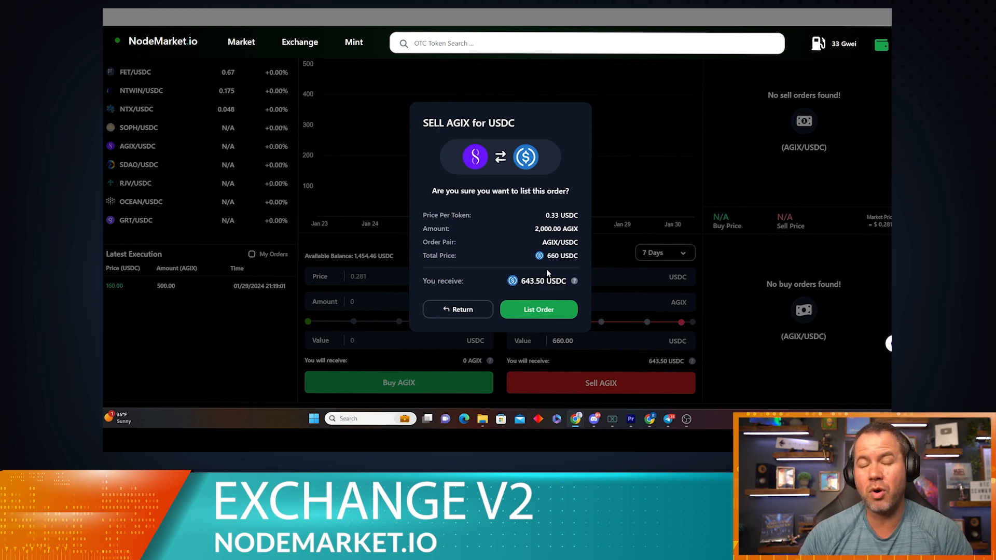
{"action": "mouse_move", "coordinate": [510, 290]}
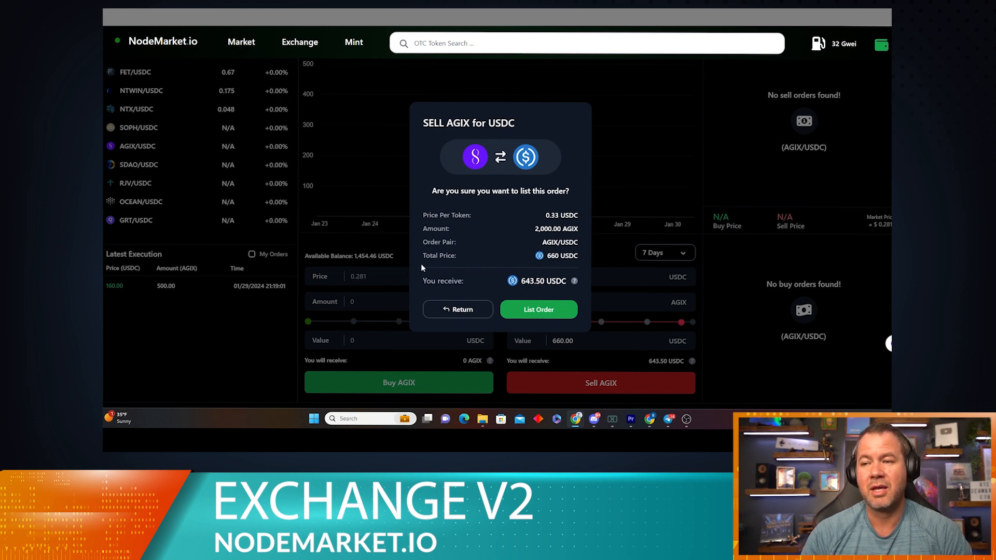
{"action": "mouse_move", "coordinate": [578, 289]}
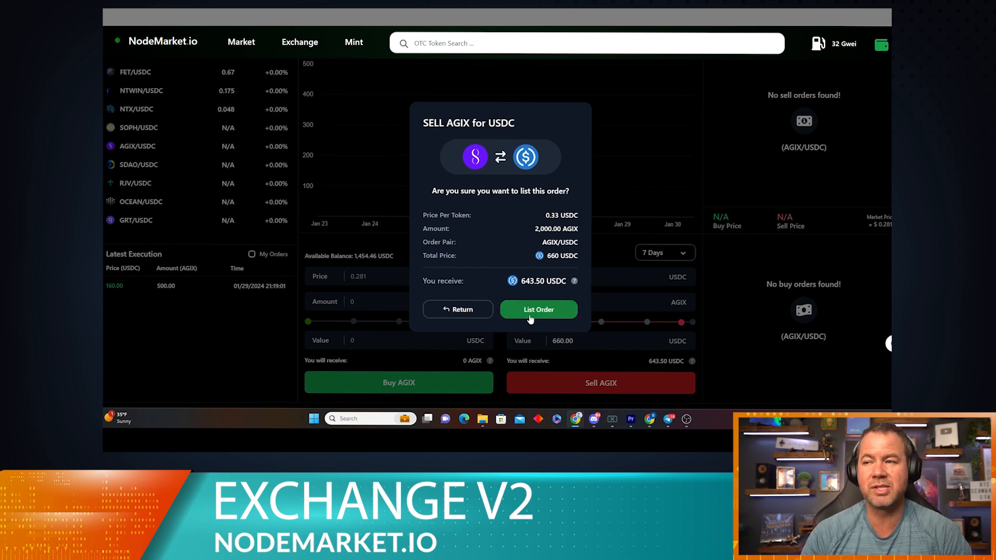
{"action": "left_click", "coordinate": [538, 310]}
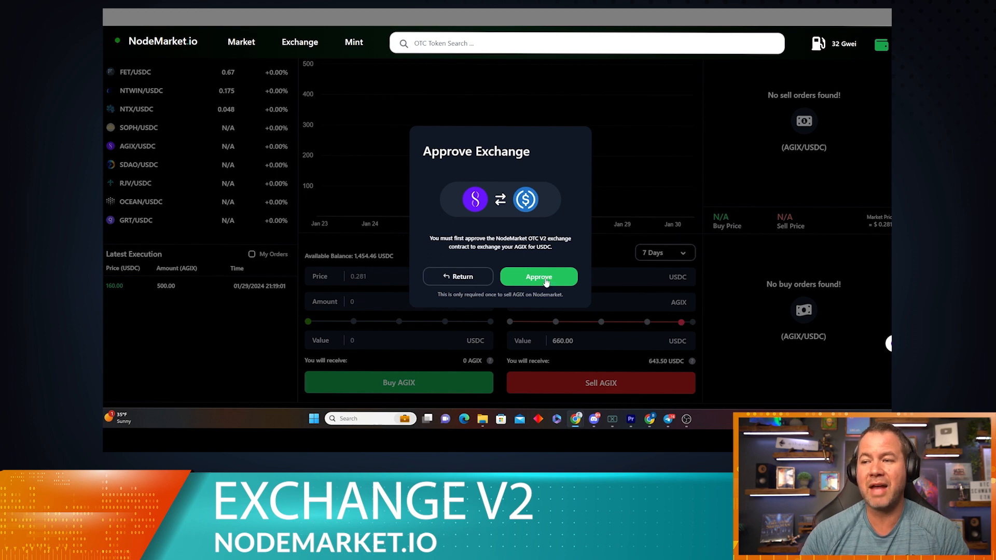
Step: Approve the OTC V2 contract to spend 2000 AGIX via MetaMask's spending cap request
{"action": "left_click", "coordinate": [539, 276]}
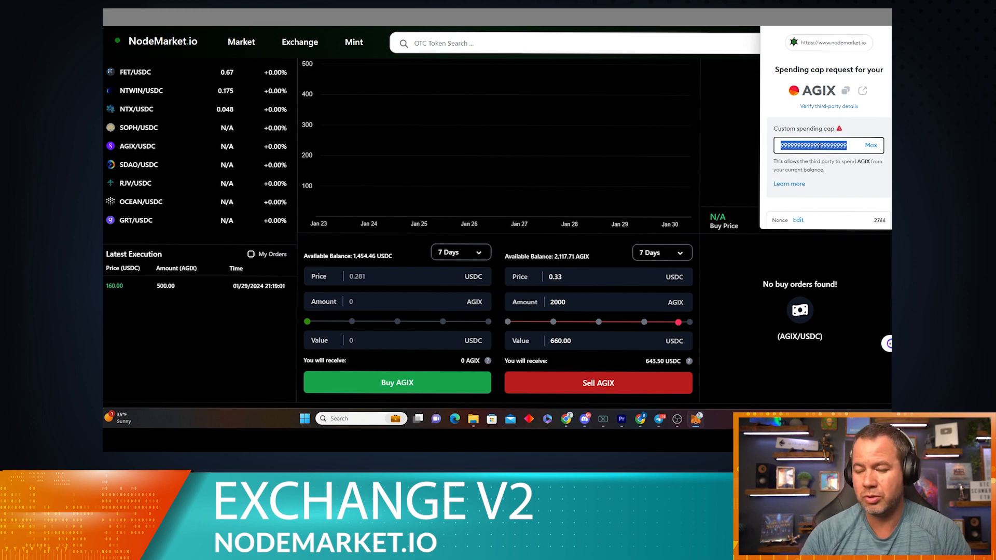
{"action": "type", "text": "2000"}
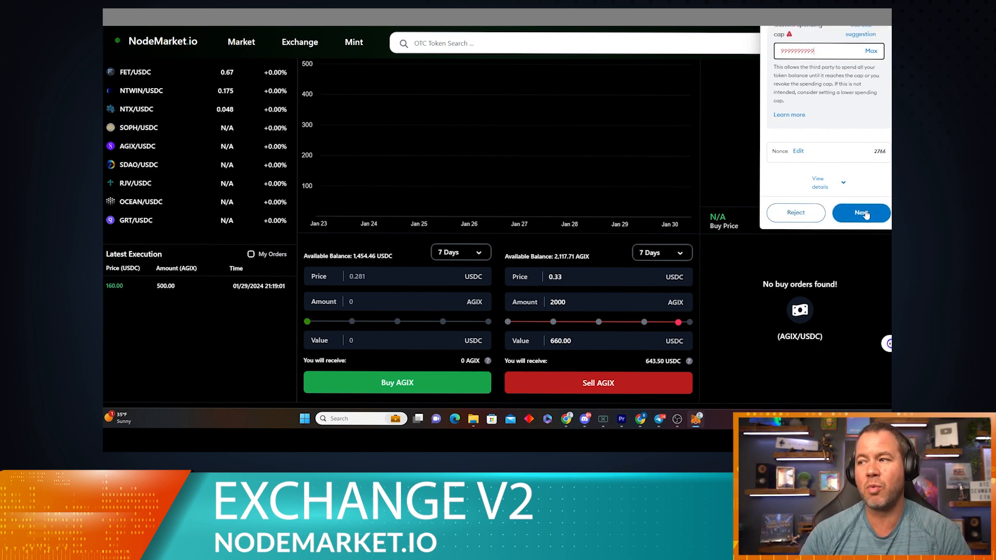
{"action": "left_click", "coordinate": [861, 213]}
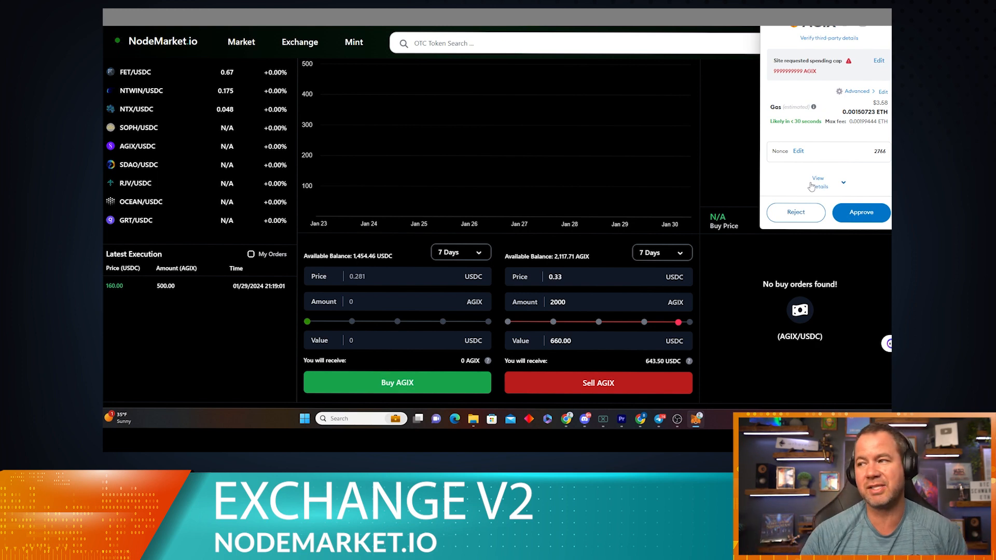
{"action": "left_click", "coordinate": [860, 212]}
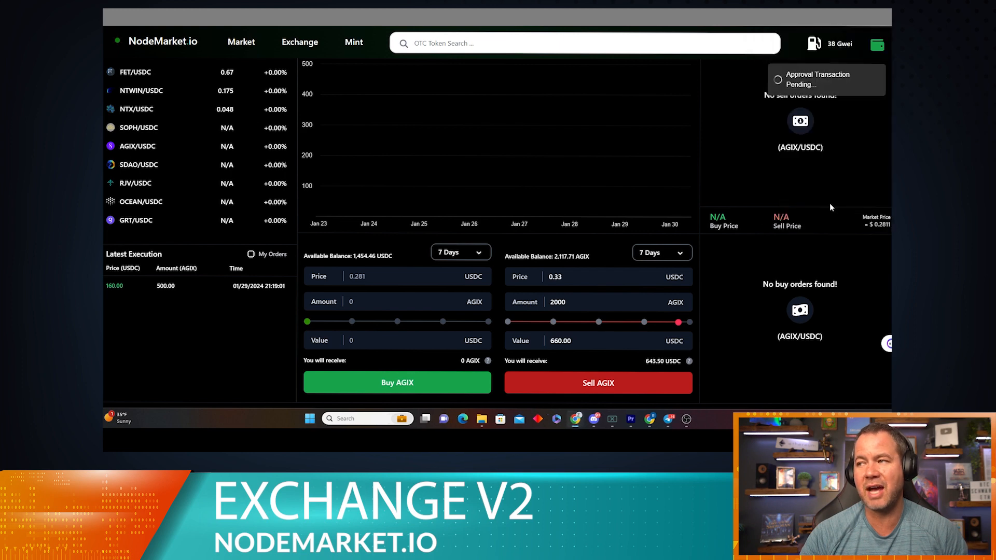
{"action": "mouse_move", "coordinate": [808, 202]}
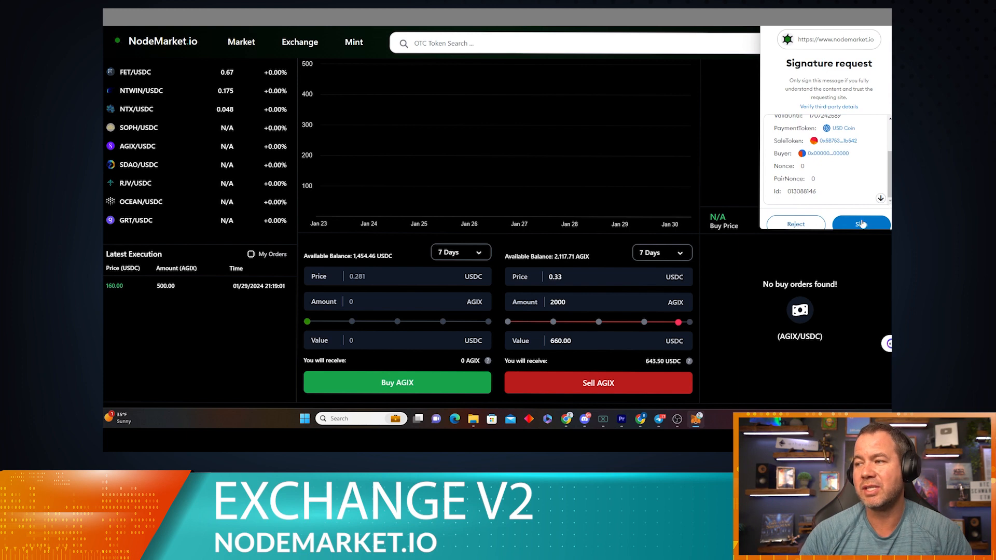
Step: Sign the MetaMask signature request to list the 2,000 AGIX sell order
{"action": "left_click", "coordinate": [861, 223]}
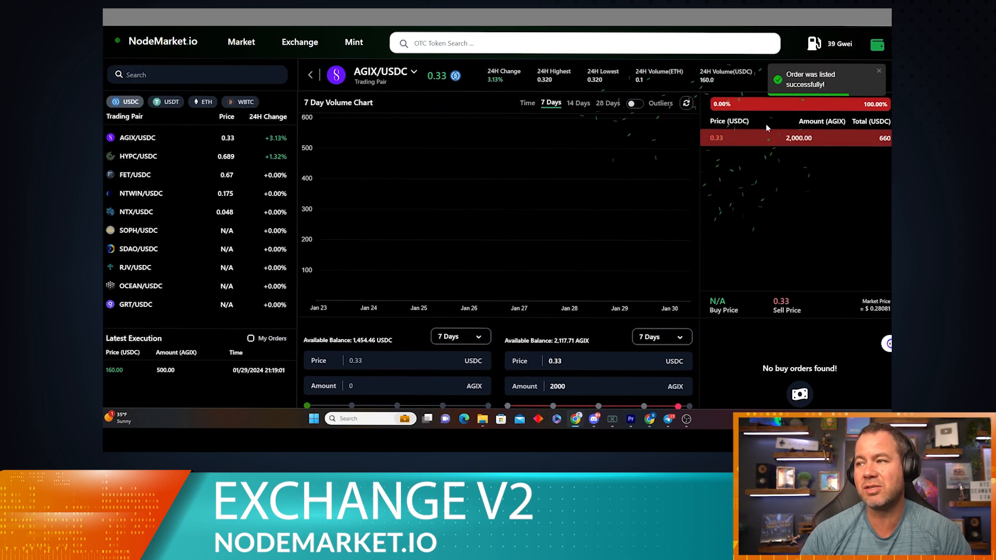
{"action": "scroll", "scroll_direction": "down", "scroll_amount": 3}
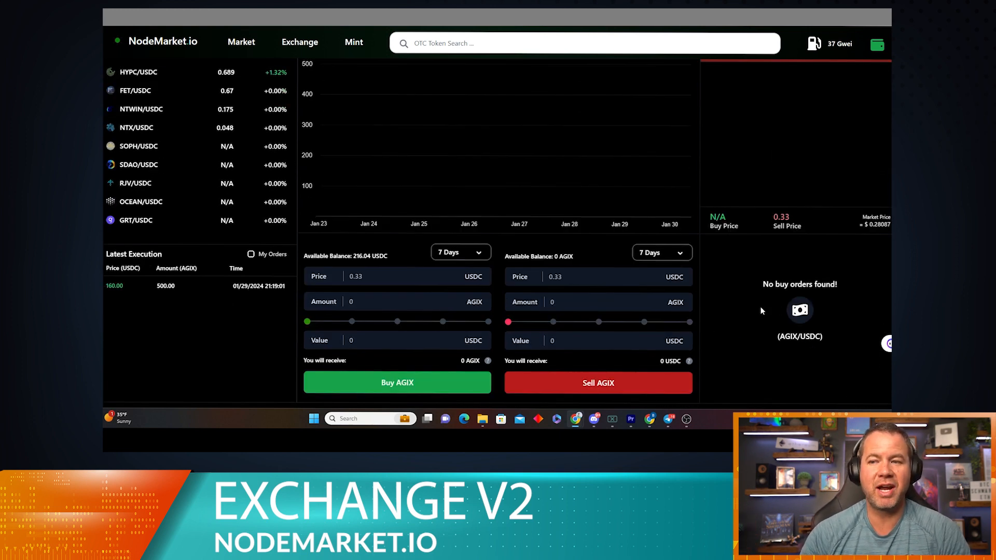
{"action": "left_click", "coordinate": [397, 276]}
{"action": "type", "text": "0.2"}
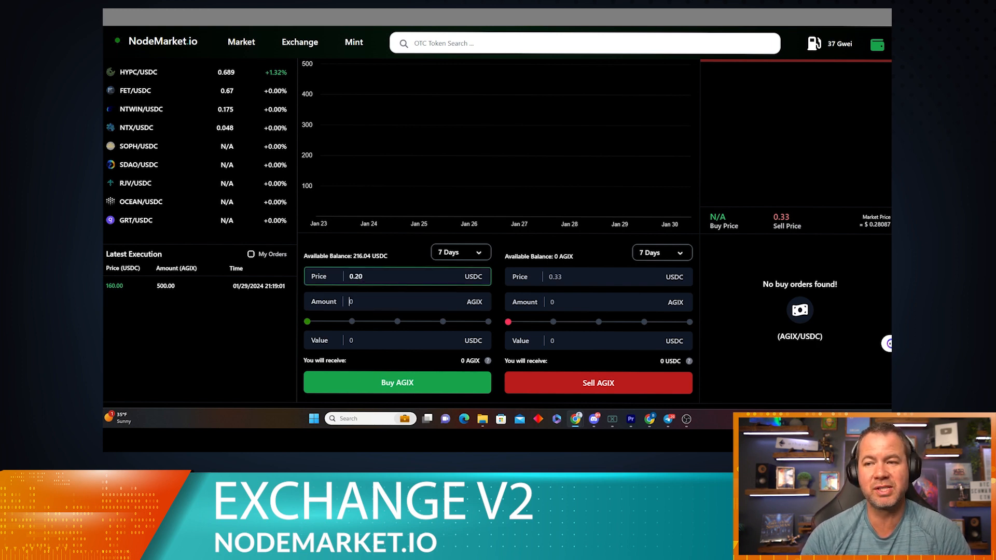
Step: Enter 500 AGIX in the buy form at the 0.20 USDC price
{"action": "type", "text": "10"}
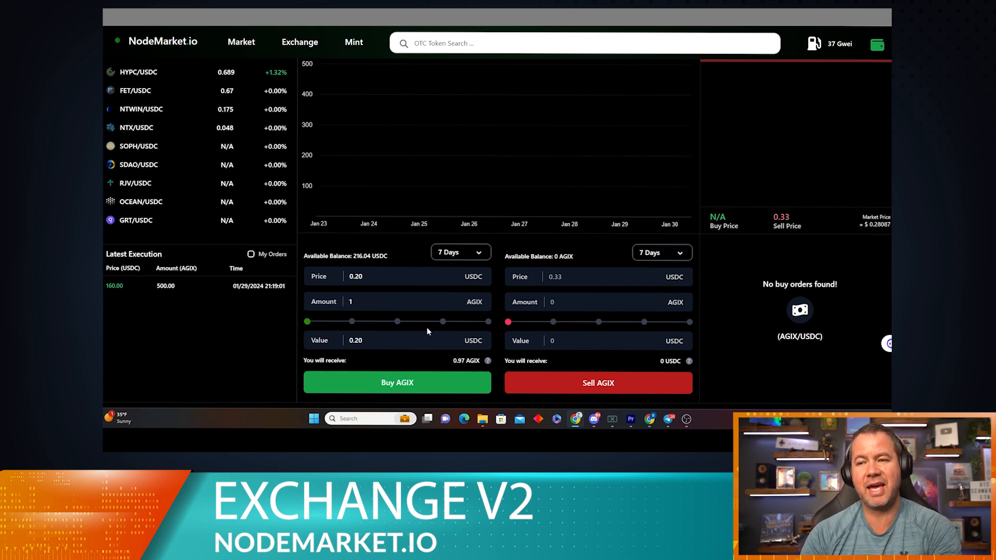
{"action": "type", "text": "500"}
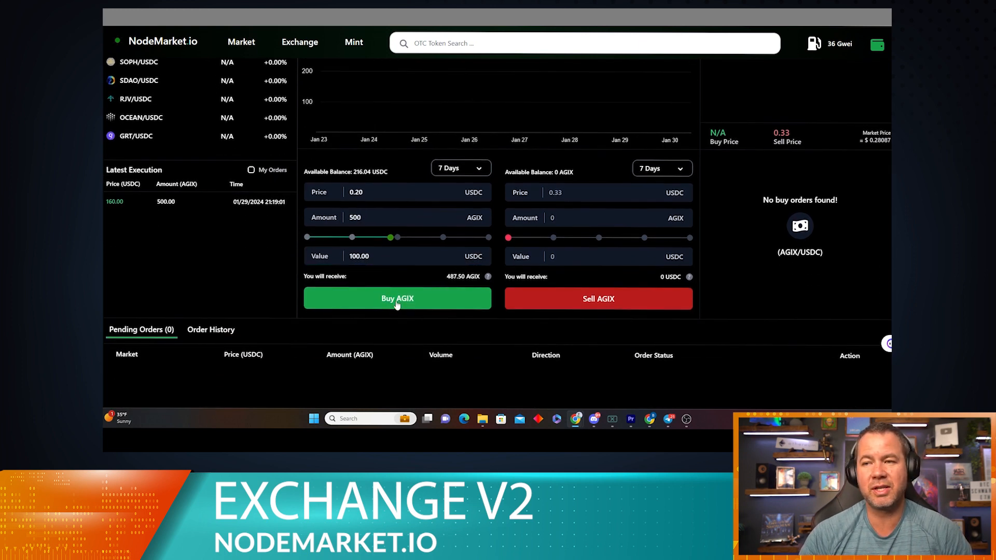
Step: Submit the 500 AGIX buy at 0.20 USDC and confirm List Order
{"action": "left_click", "coordinate": [397, 299]}
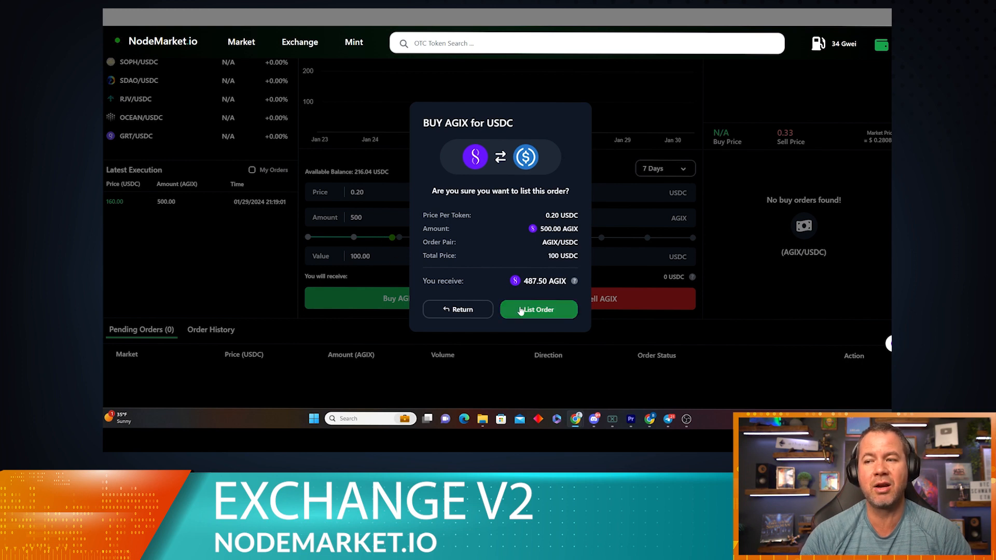
{"action": "mouse_move", "coordinate": [456, 206]}
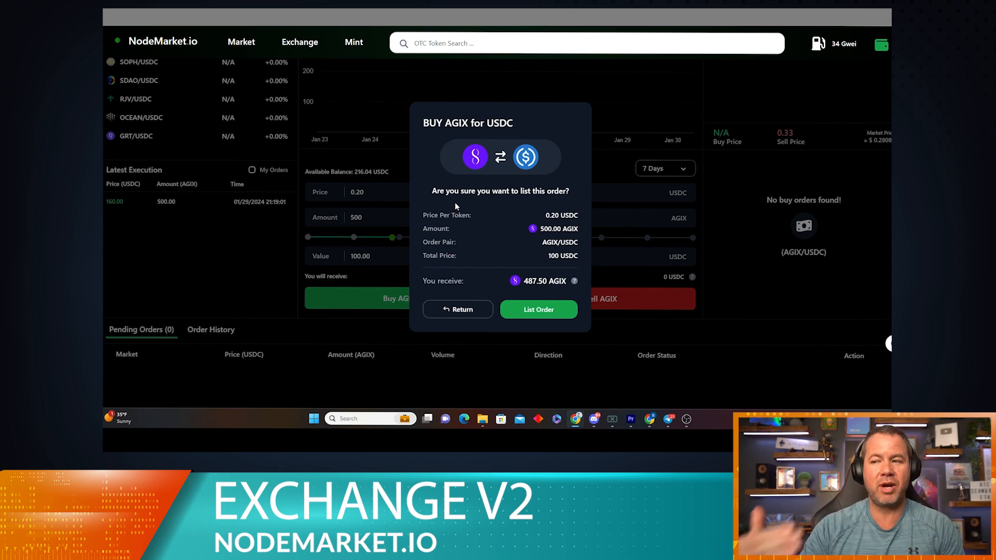
{"action": "mouse_move", "coordinate": [552, 296]}
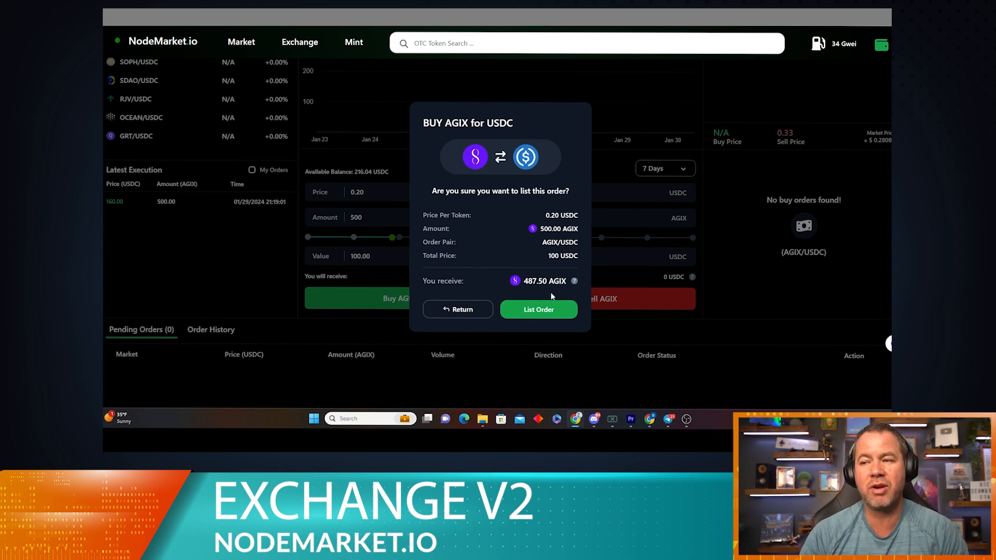
{"action": "mouse_move", "coordinate": [544, 315]}
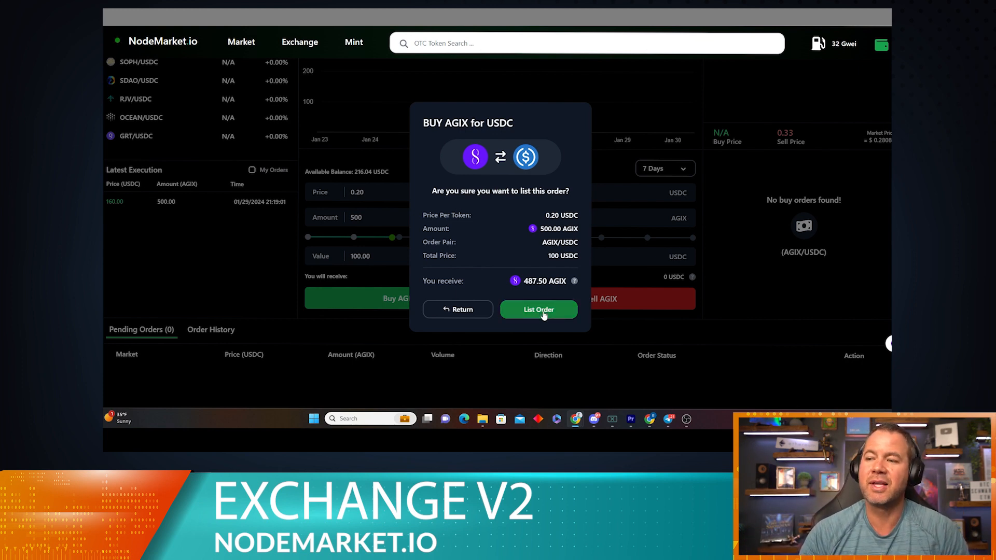
{"action": "left_click", "coordinate": [539, 310]}
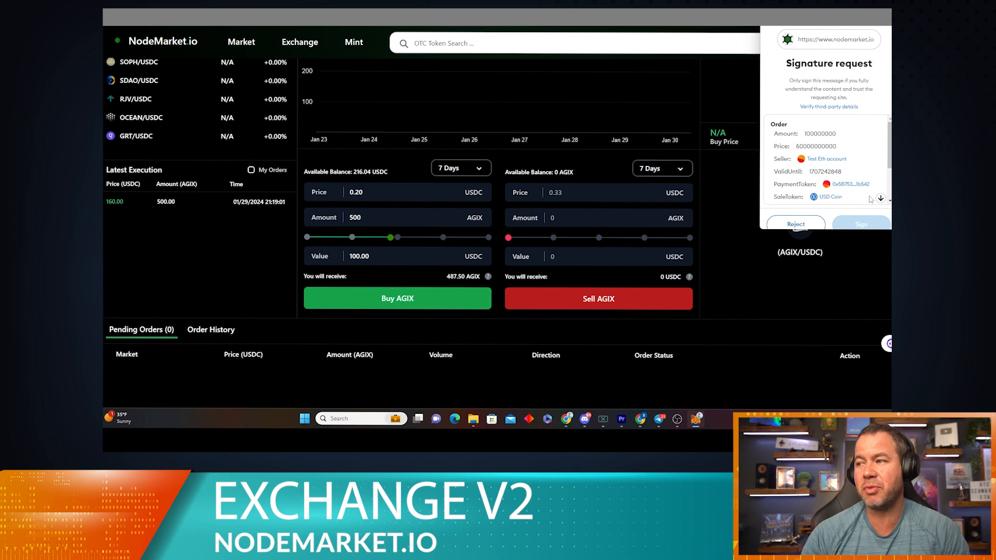
Step: Sign the MetaMask request to list the 500 AGIX buy order
{"action": "left_click", "coordinate": [860, 223]}
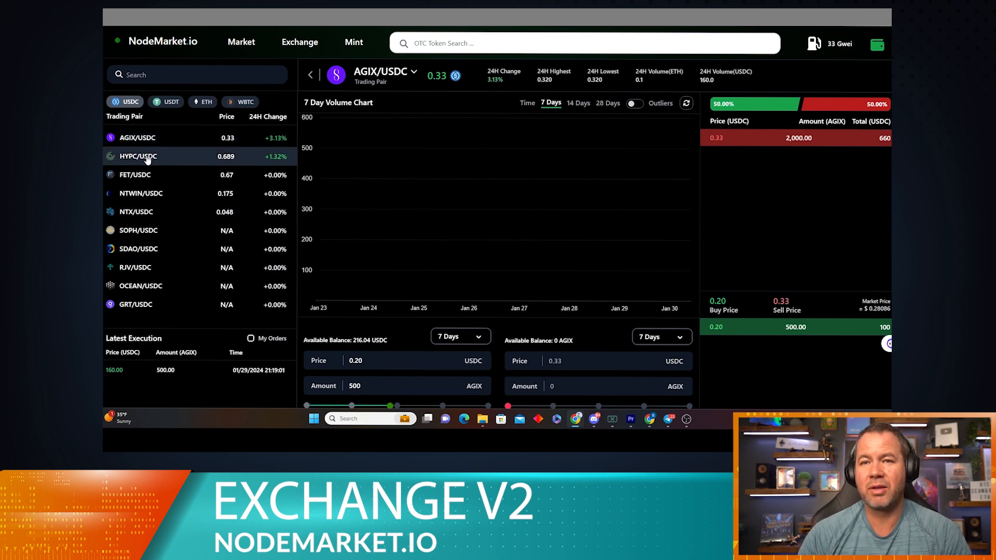
Step: Switch to the HYPC/USDC pair and scroll to its order book
{"action": "left_click", "coordinate": [138, 156]}
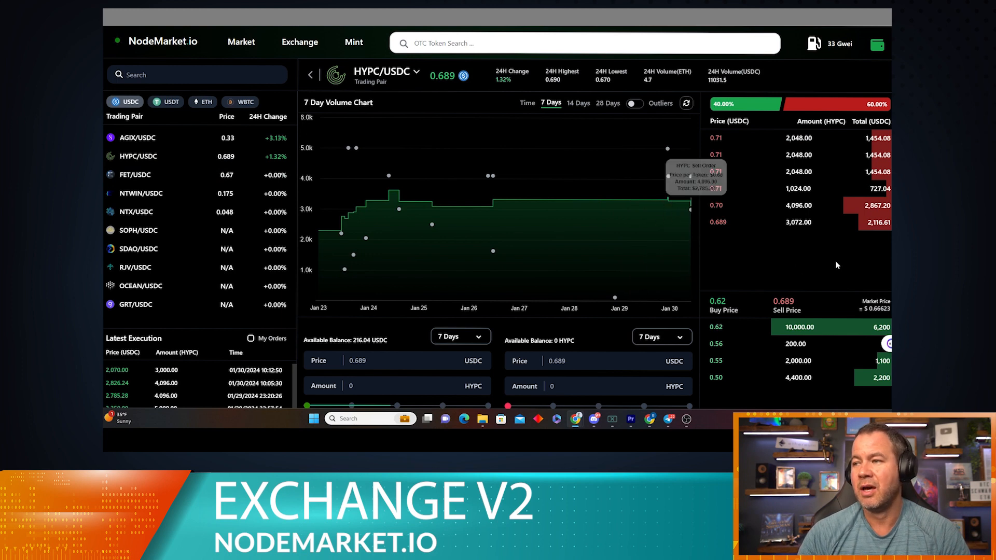
{"action": "scroll", "scroll_direction": "down", "scroll_amount": 3}
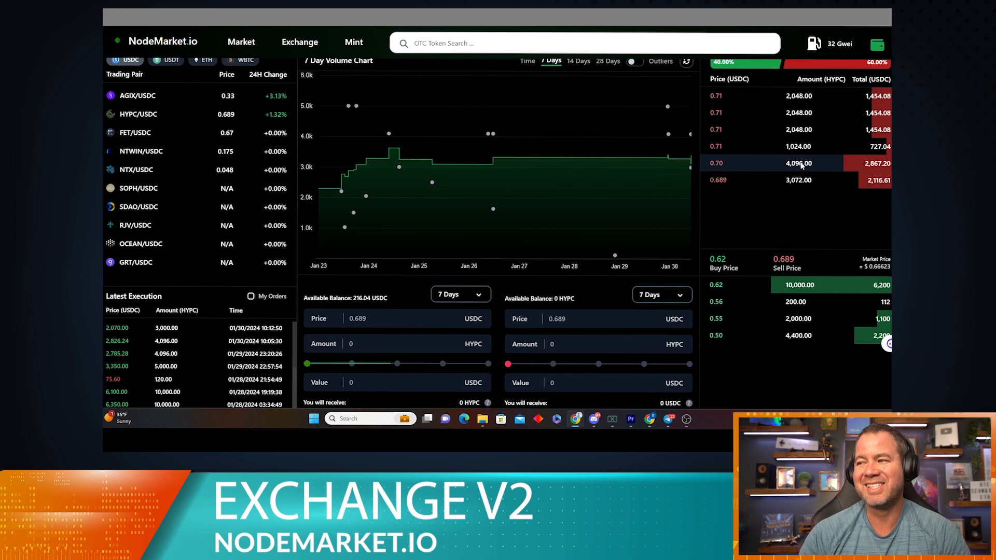
{"action": "left_click", "coordinate": [798, 163]}
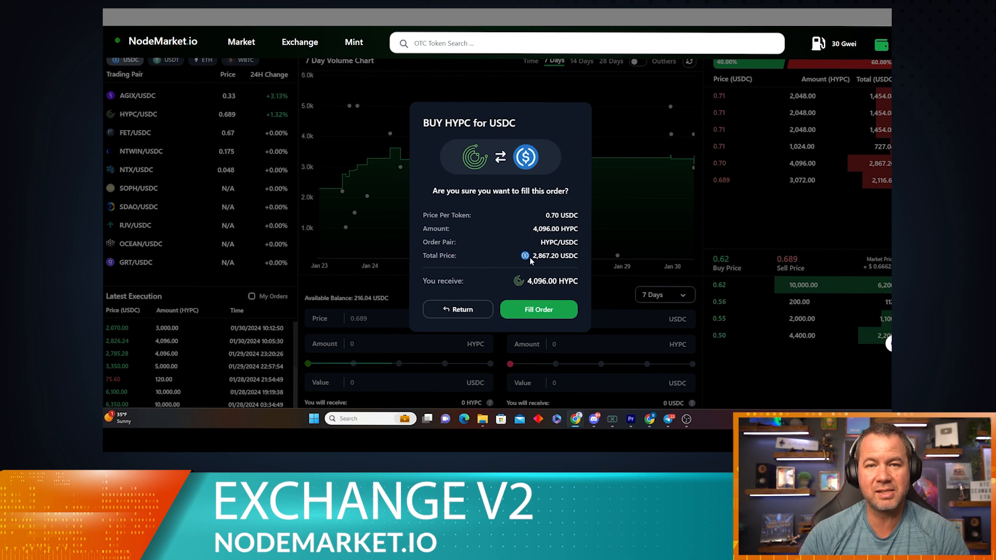
{"action": "mouse_move", "coordinate": [600, 251]}
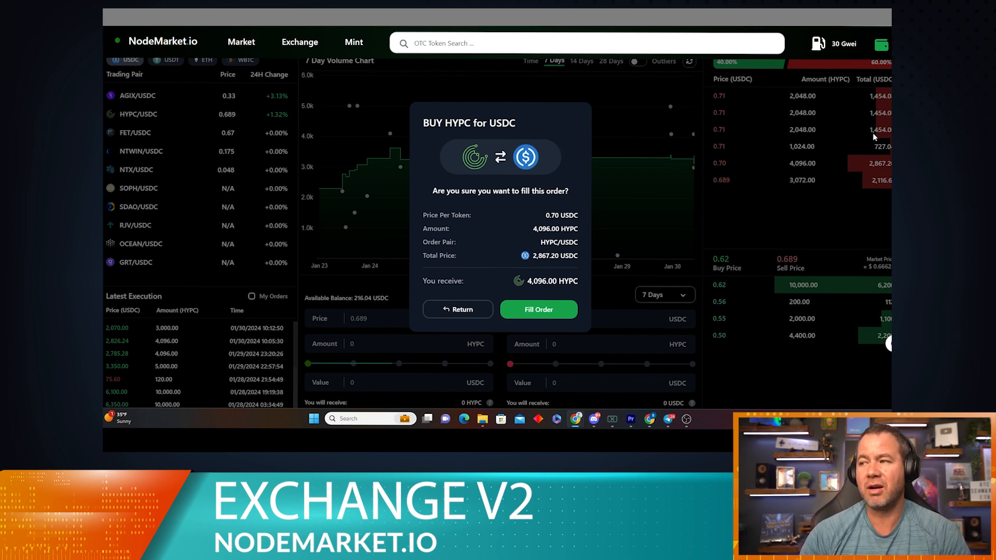
{"action": "mouse_move", "coordinate": [552, 295]}
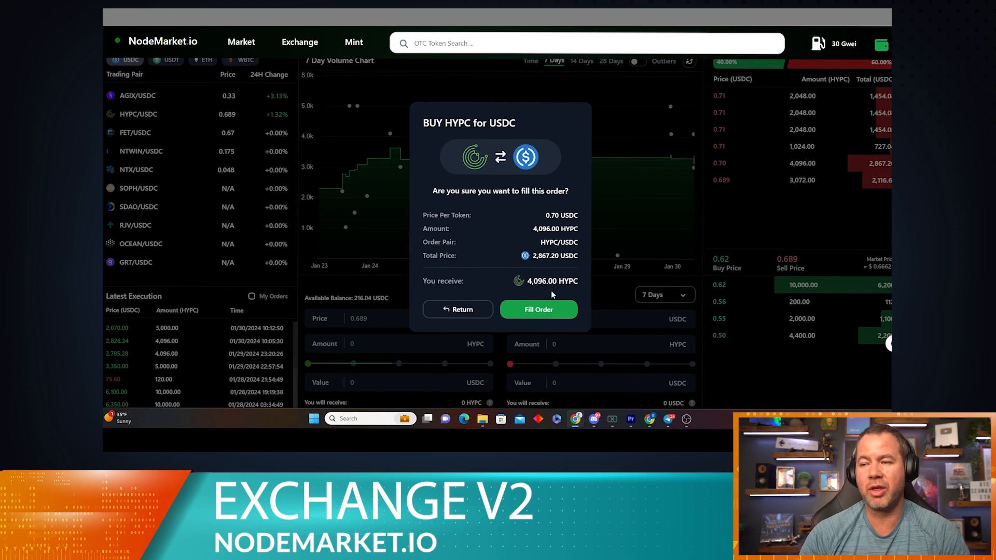
{"action": "mouse_move", "coordinate": [644, 313]}
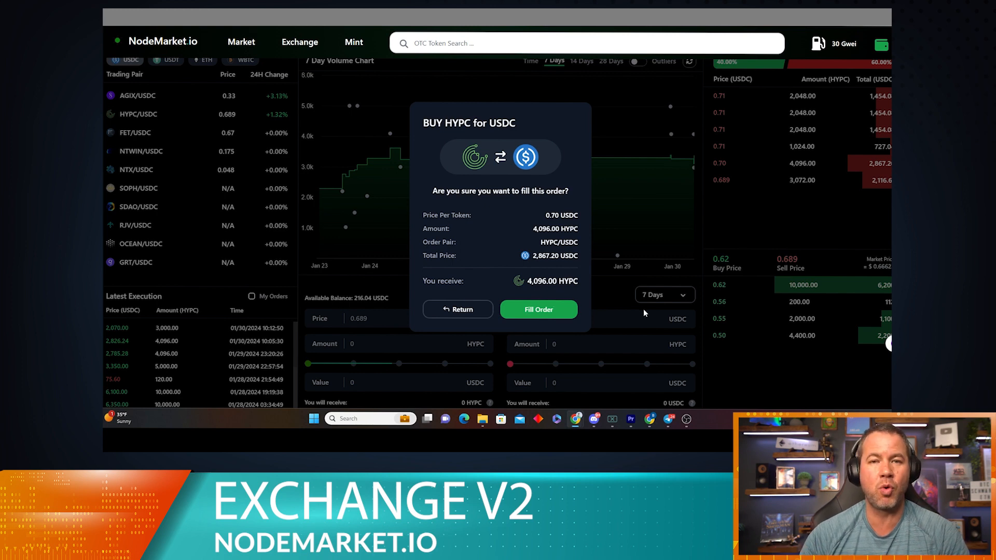
{"action": "mouse_move", "coordinate": [548, 317]}
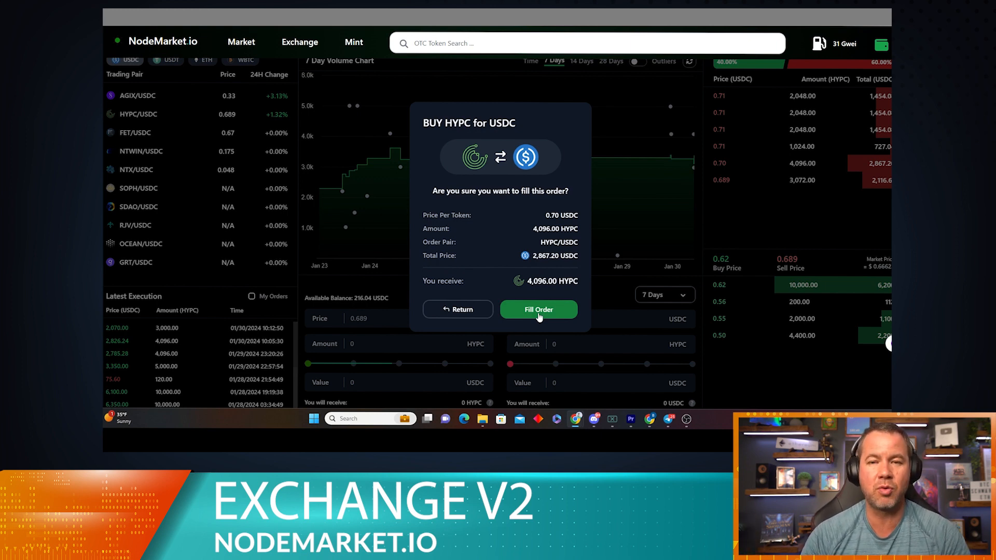
{"action": "mouse_move", "coordinate": [751, 229]}
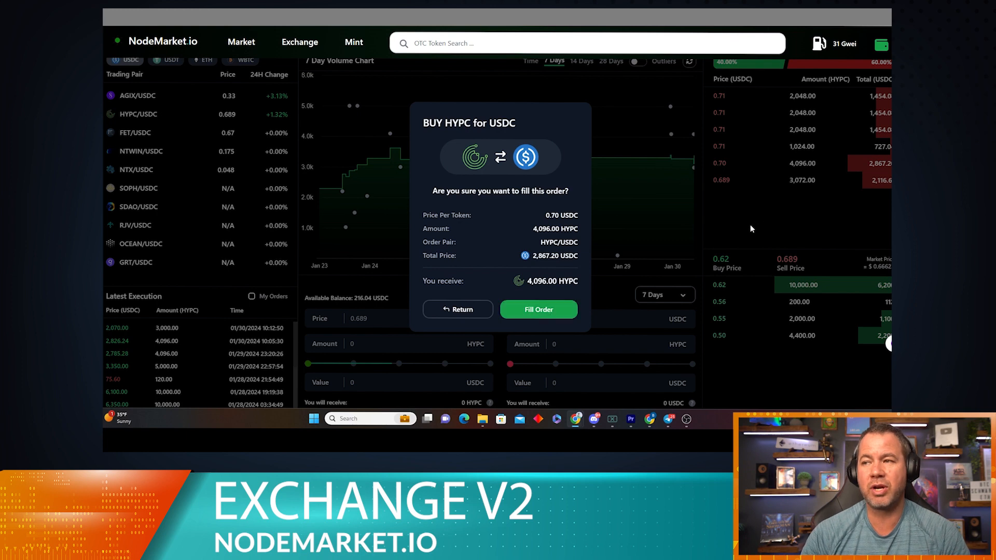
{"action": "left_click", "coordinate": [539, 309]}
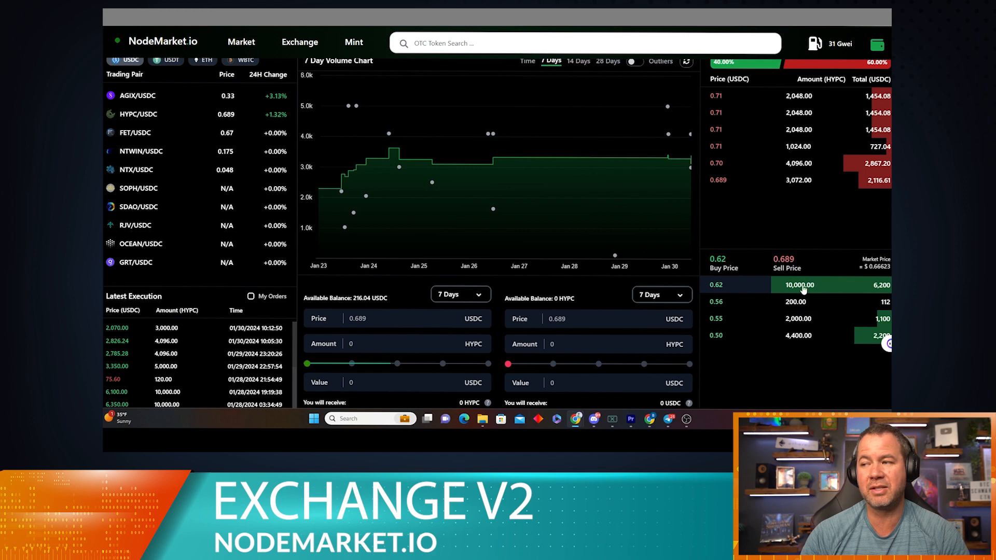
{"action": "left_click", "coordinate": [804, 284]}
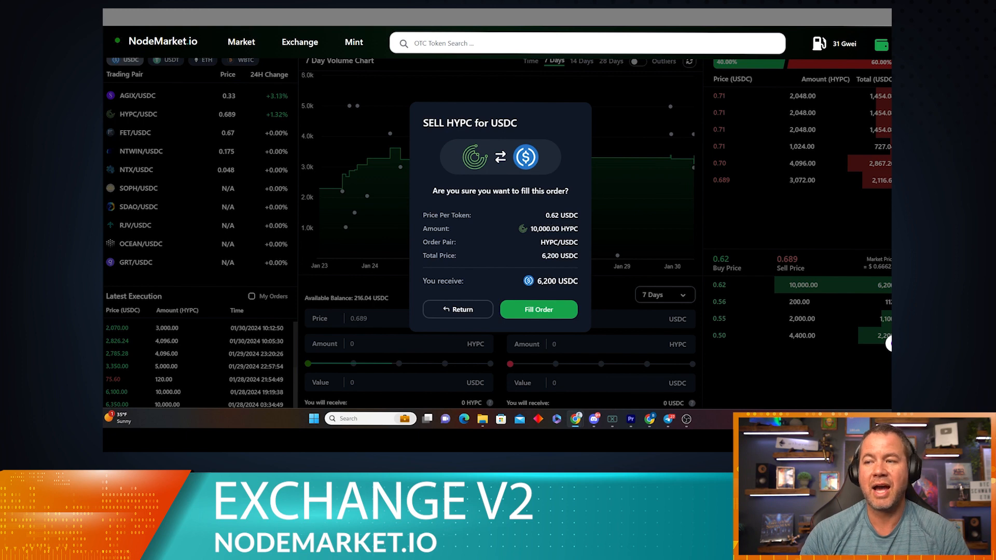
{"action": "mouse_move", "coordinate": [533, 286]}
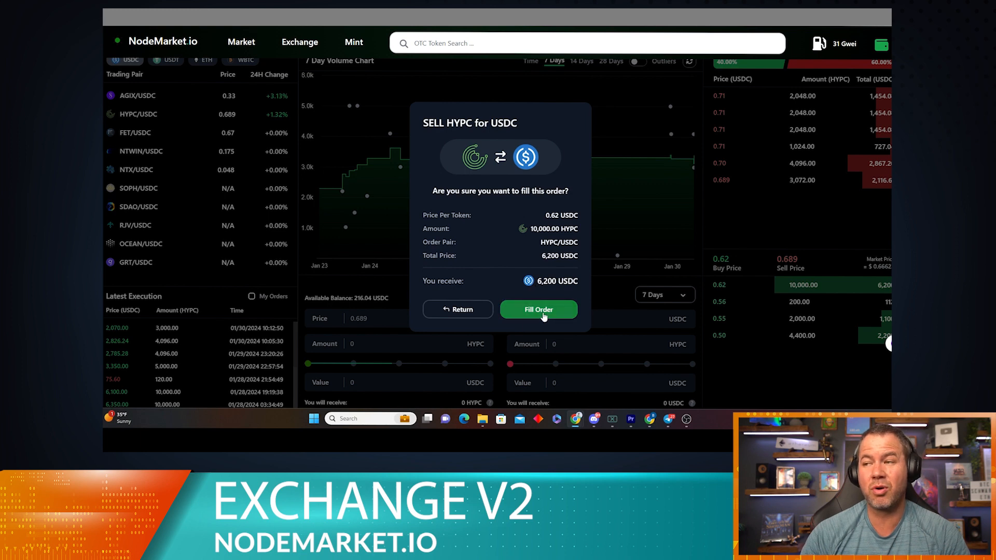
{"action": "mouse_move", "coordinate": [783, 364]}
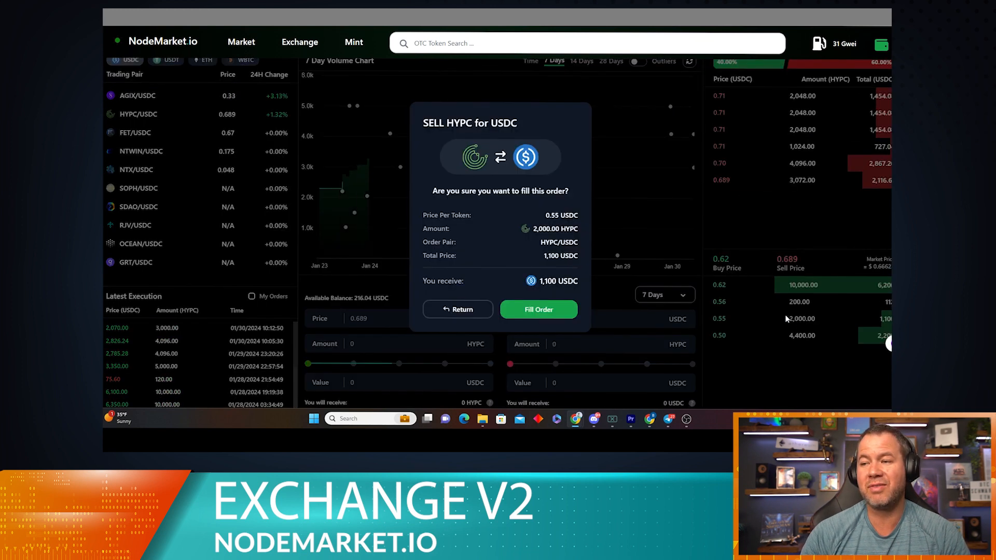
{"action": "left_click", "coordinate": [538, 310]}
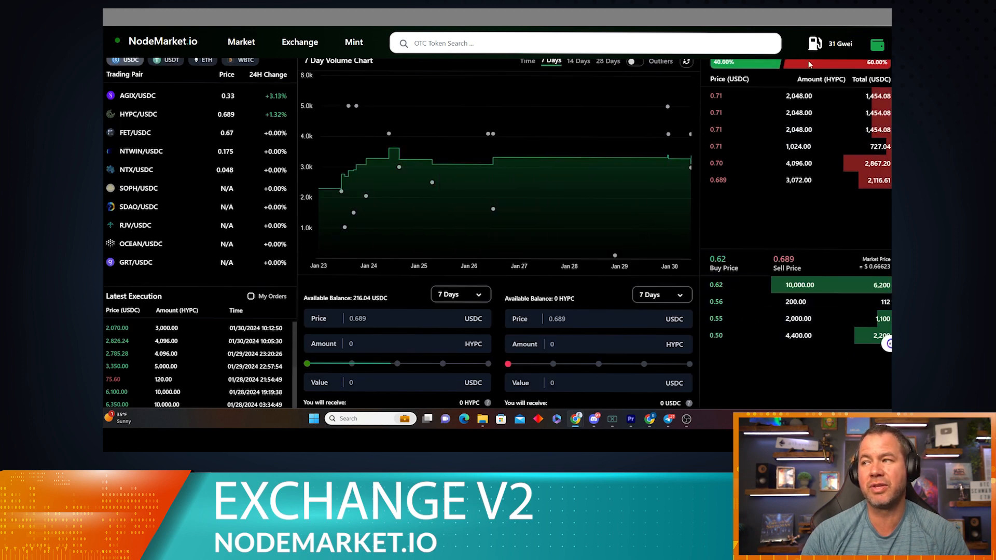
{"action": "mouse_move", "coordinate": [784, 169]}
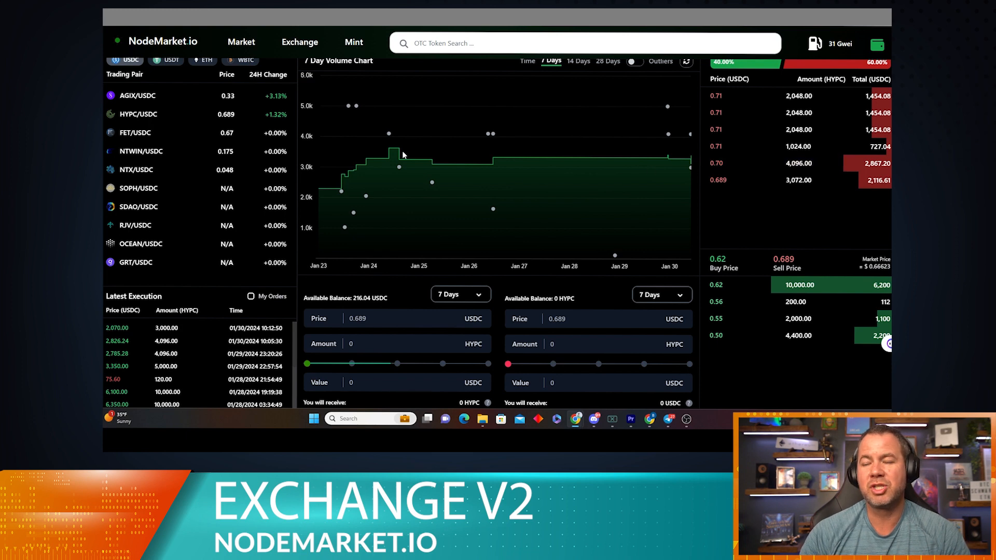
{"action": "mouse_move", "coordinate": [591, 158]}
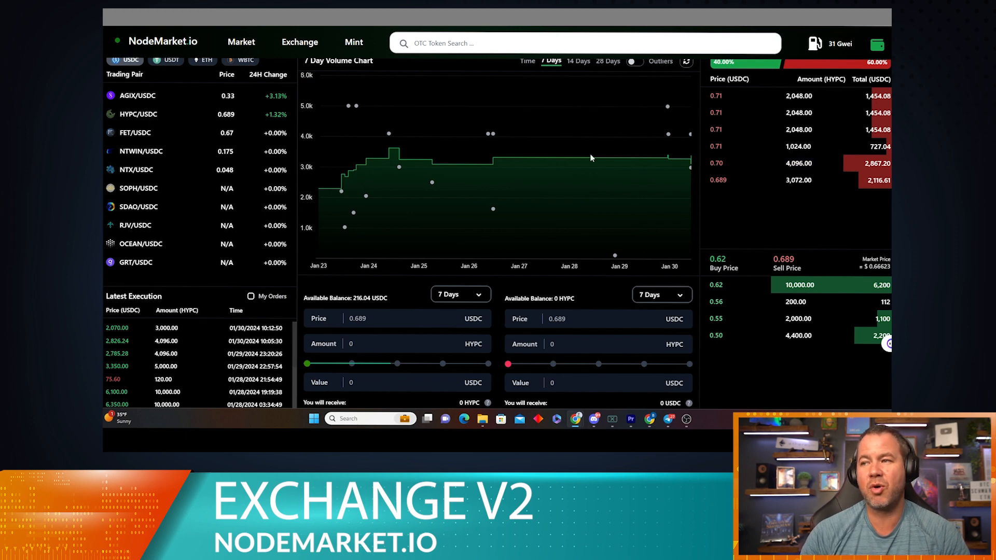
{"action": "mouse_move", "coordinate": [619, 190]}
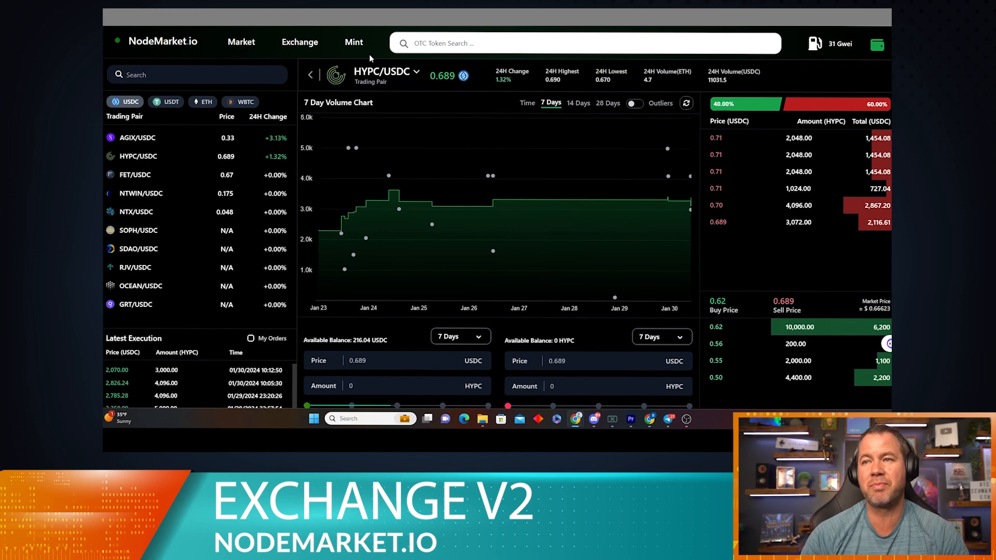
{"action": "mouse_move", "coordinate": [668, 149]}
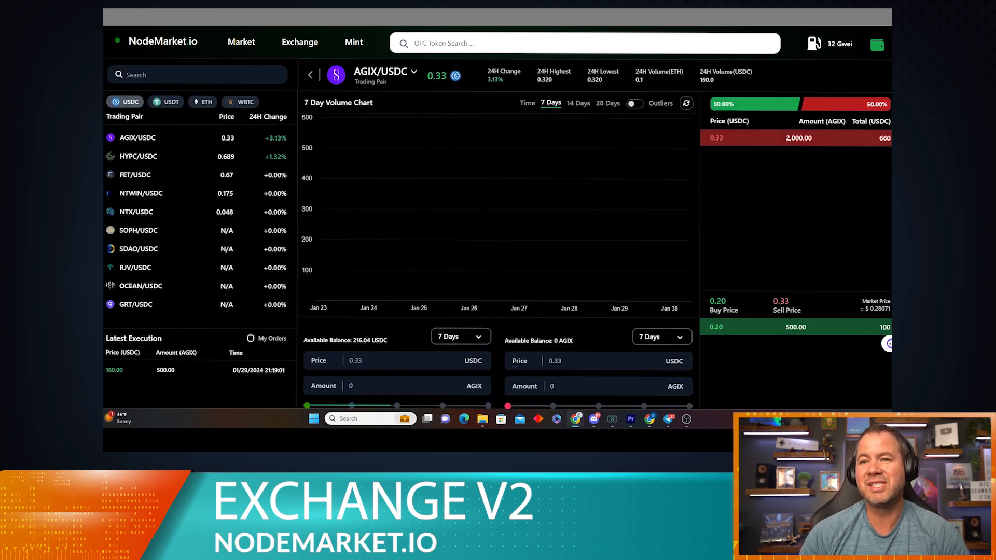
Step: Open the HYPC/USDC pair and bring its empty Buy HYPC and Sell HYPC forms into view
{"action": "left_click", "coordinate": [138, 156]}
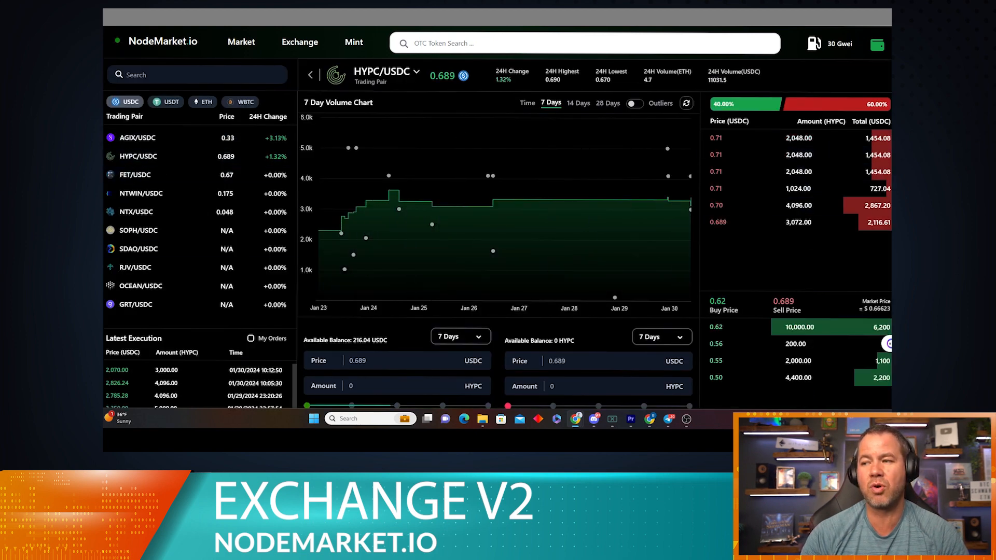
{"action": "scroll", "scroll_direction": "down", "scroll_amount": 3}
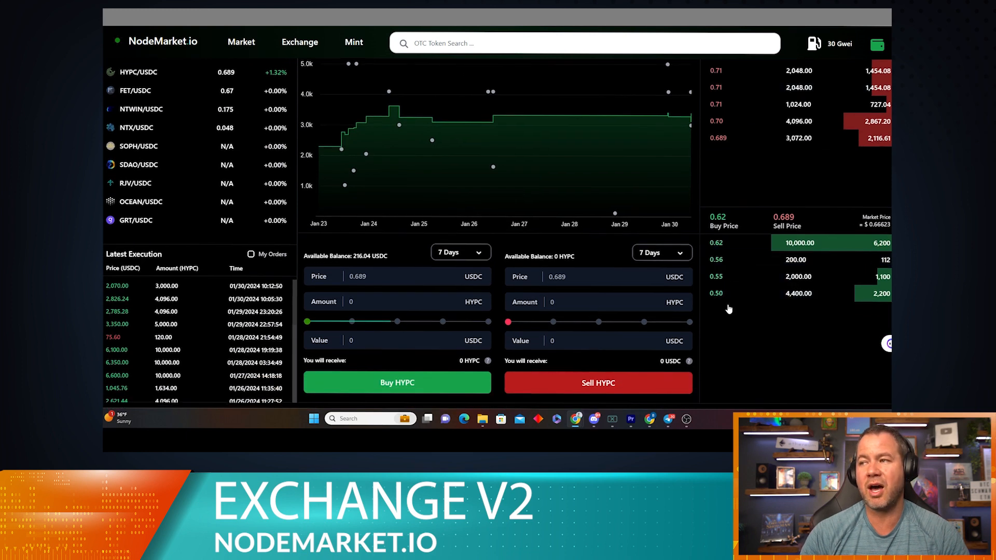
{"action": "left_click", "coordinate": [592, 341]}
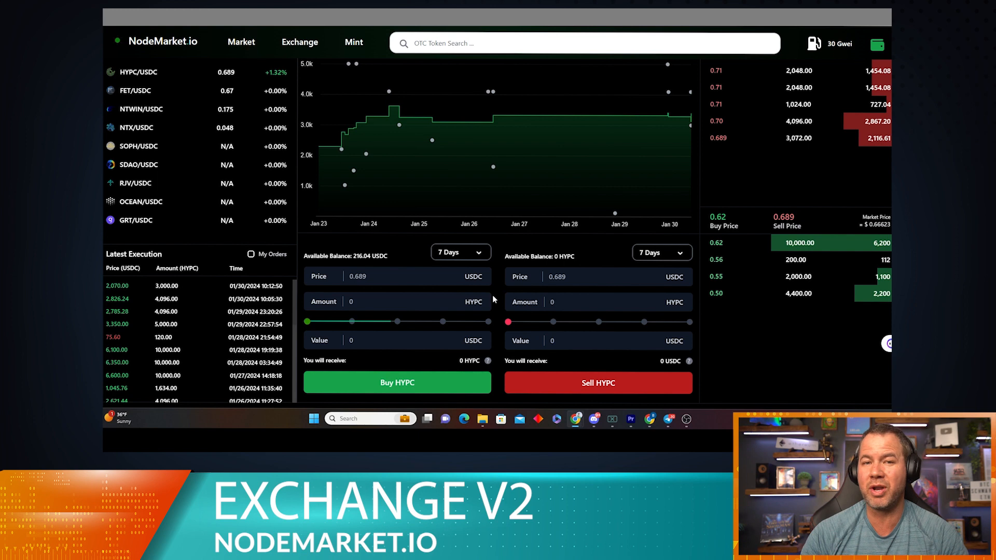
{"action": "mouse_move", "coordinate": [500, 291]}
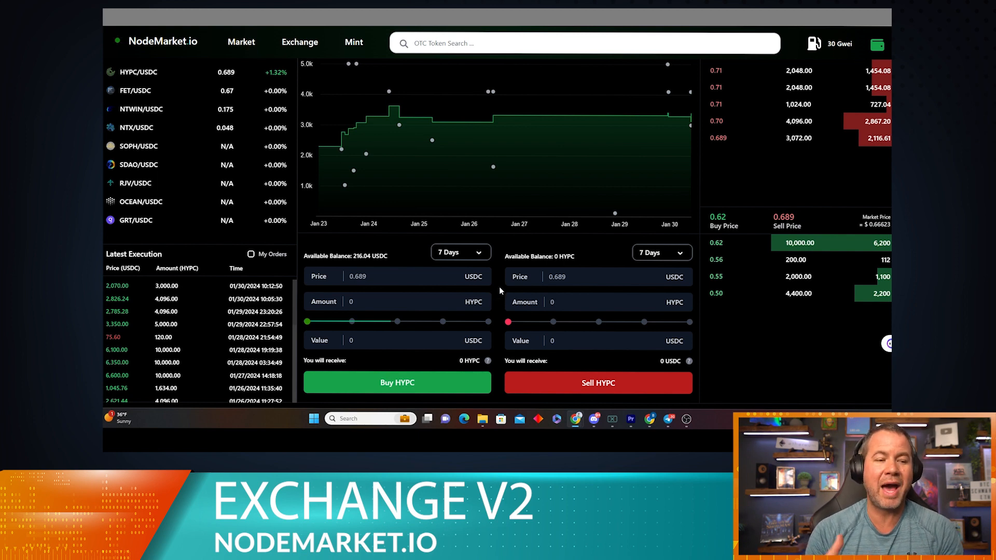